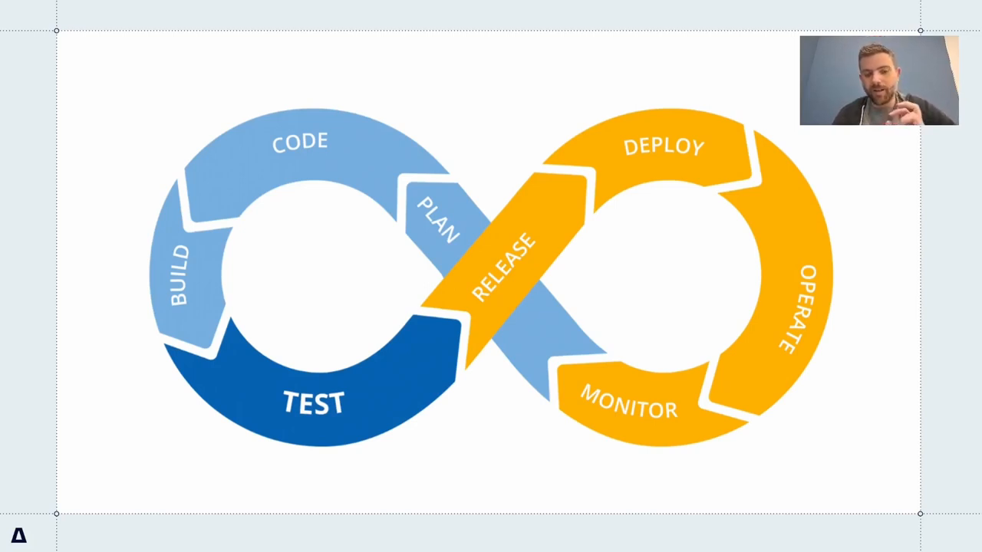
Advance past the CI/CD Pipeline Goal slide to the Source Code slide listing development tools.
key("right")
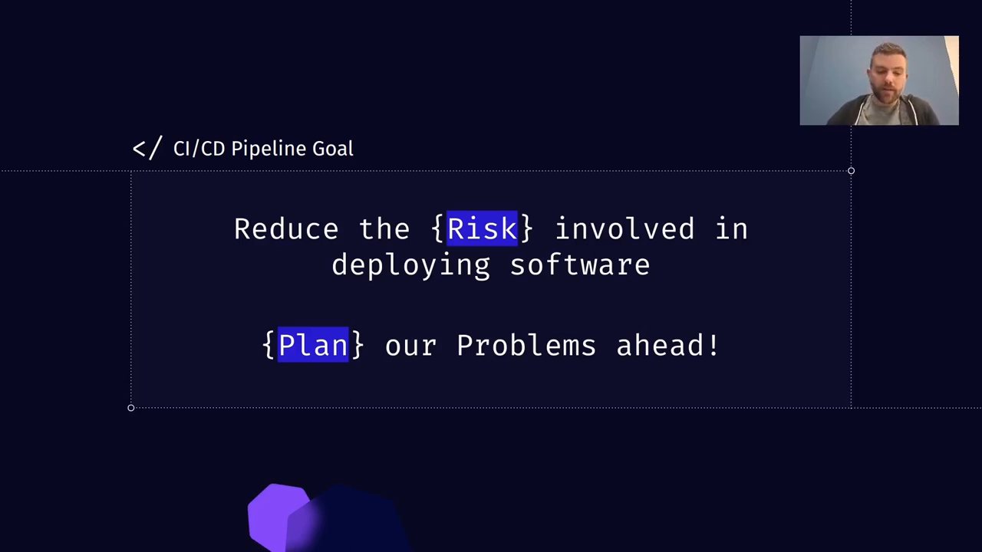
key("Right")
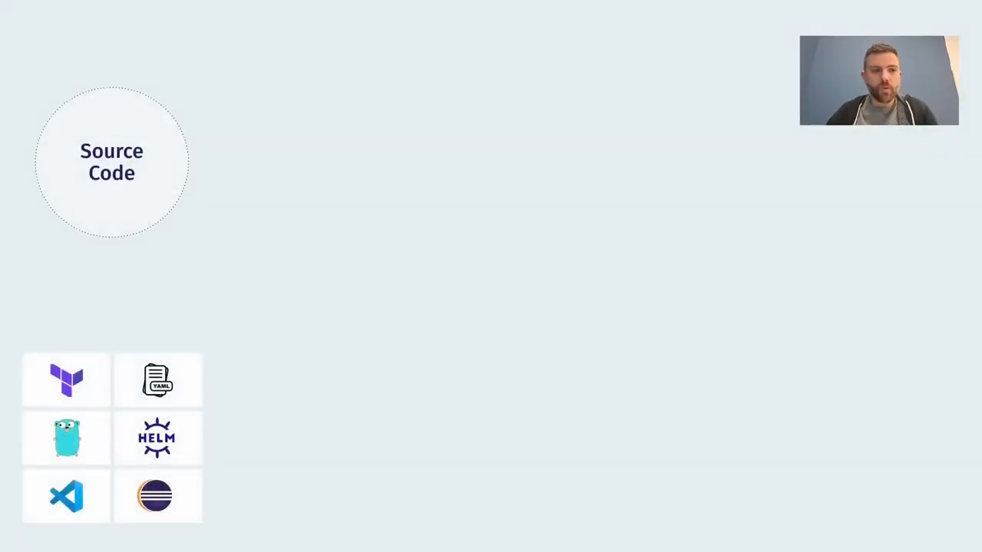